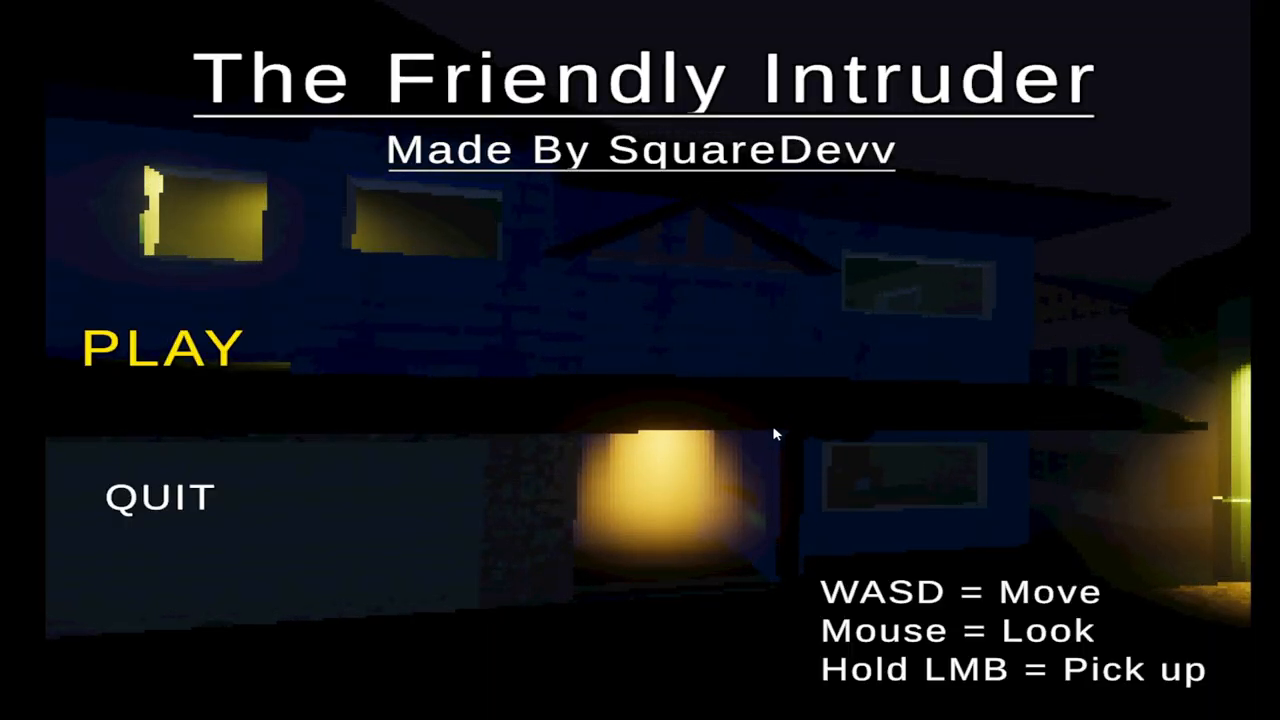
{"action": "left_click", "coordinate": [164, 348]}
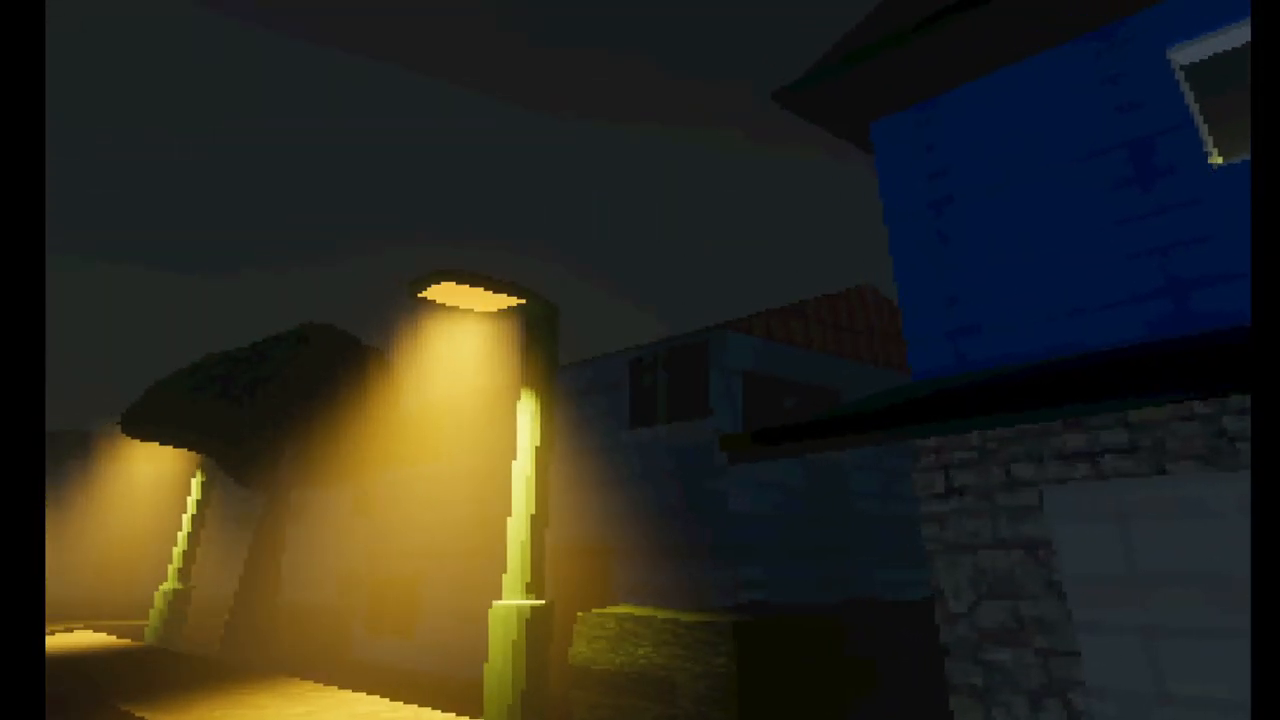
{"action": "mouse_move", "coordinate": [640, 360]}
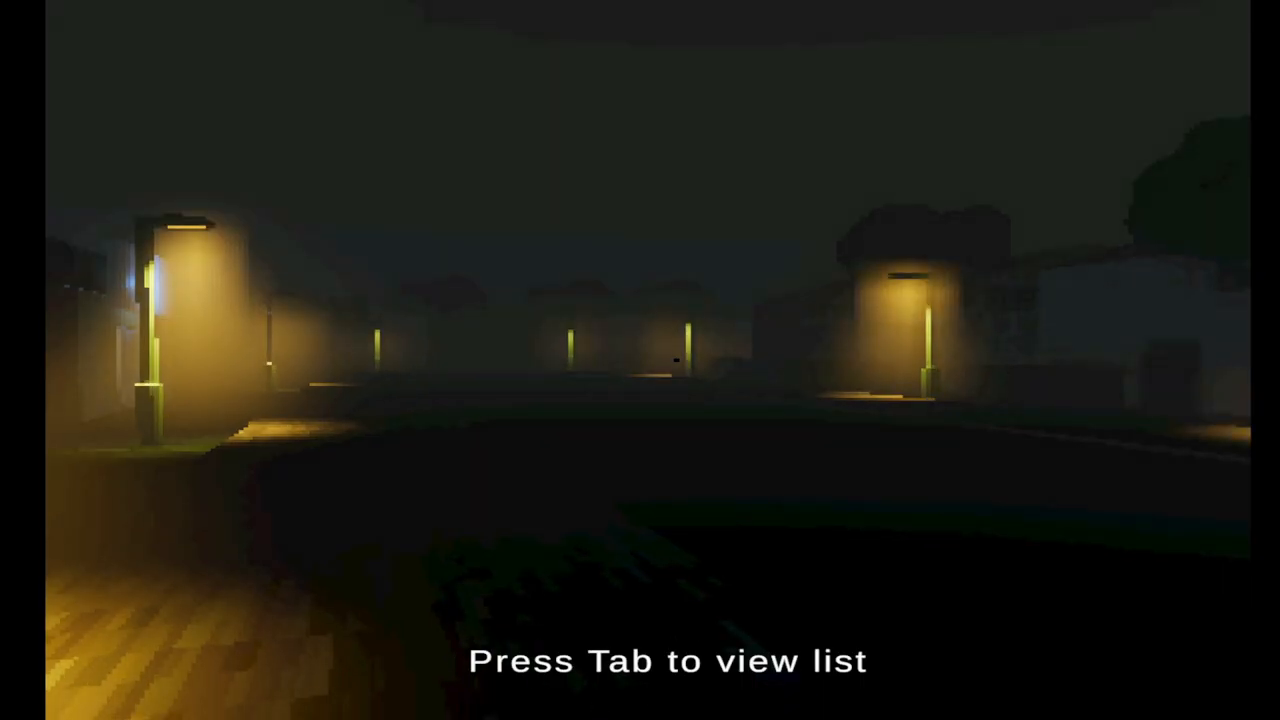
{"action": "key", "text": "Tab"}
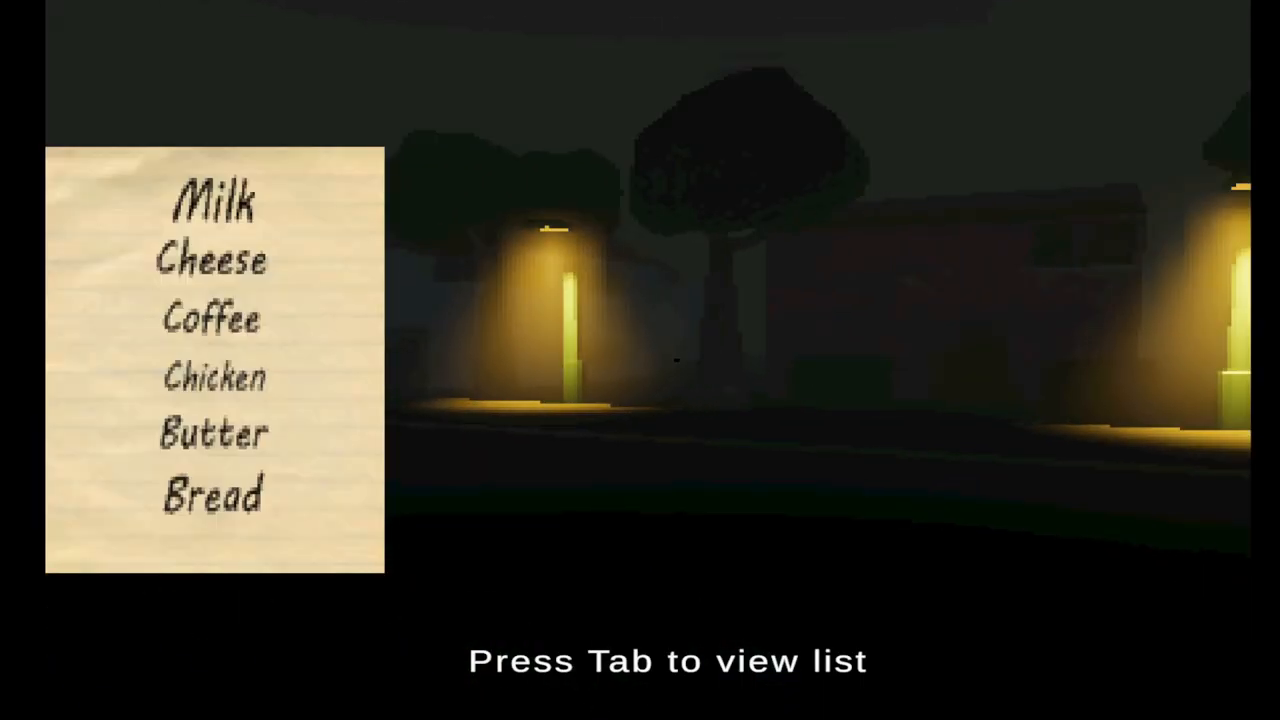